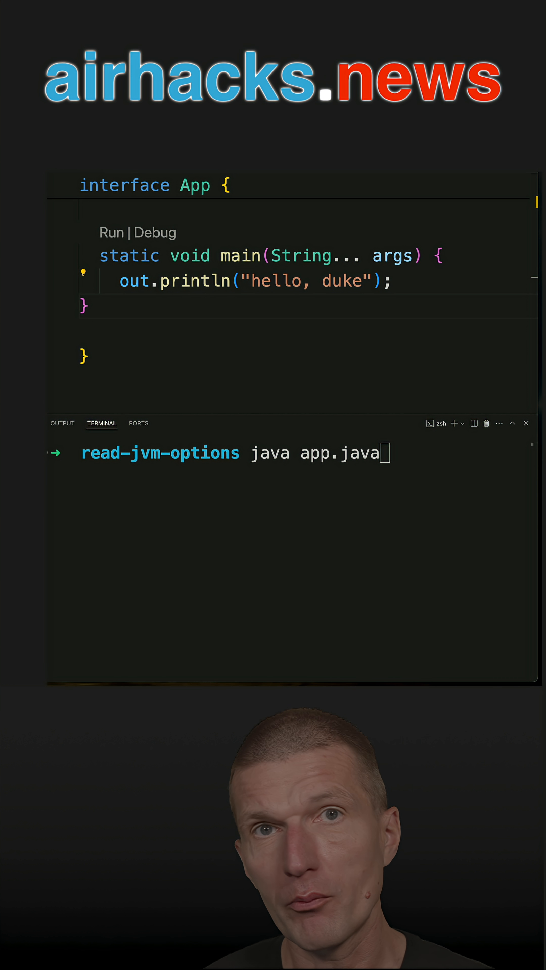
{"action": "mouse_move", "coordinate": [268, 303]}
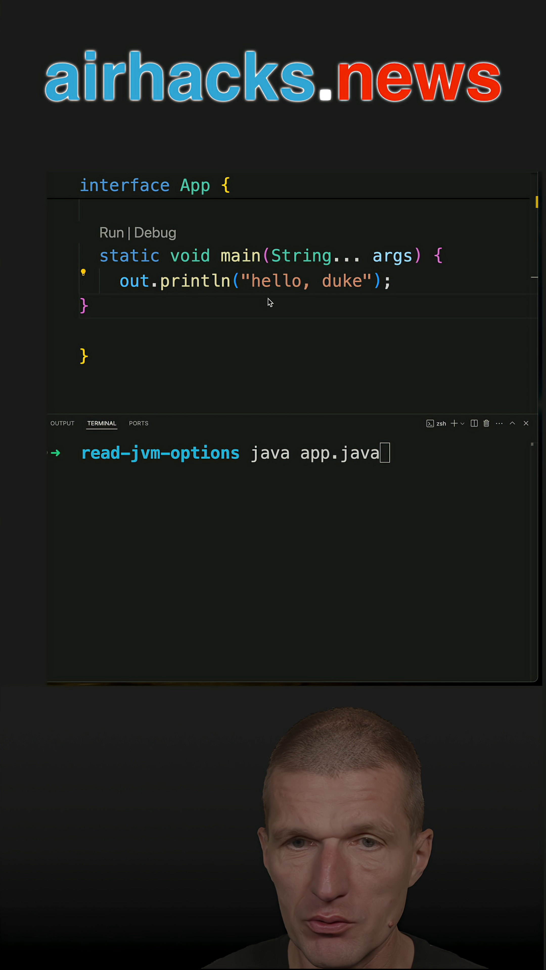
- Run java app.java so the terminal prints hello, duke
{"action": "key", "text": "Return"}
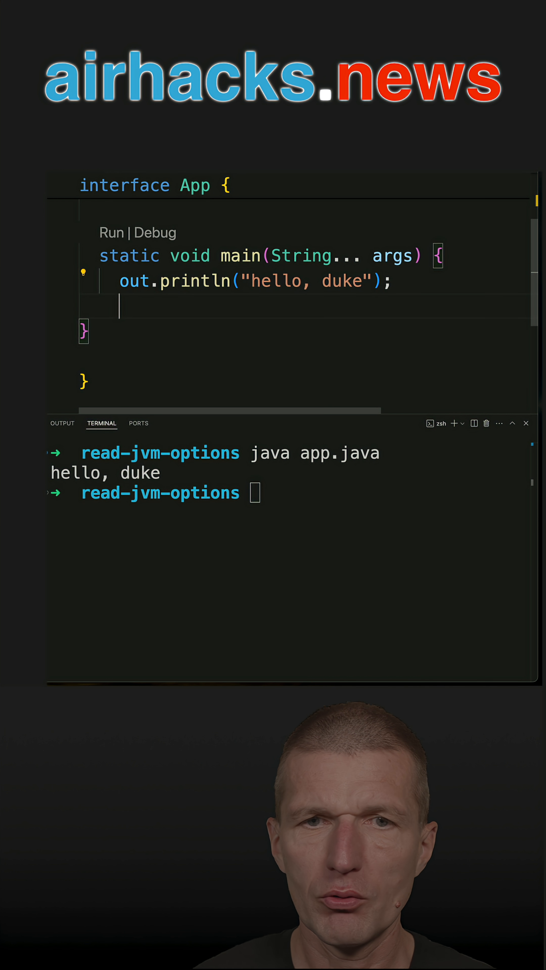
- Declare var bean = ManagementFactory.getRuntimeMXBean() and var argl = bean.getInputArguments() in main
{"action": "type", "text": "Ma"}
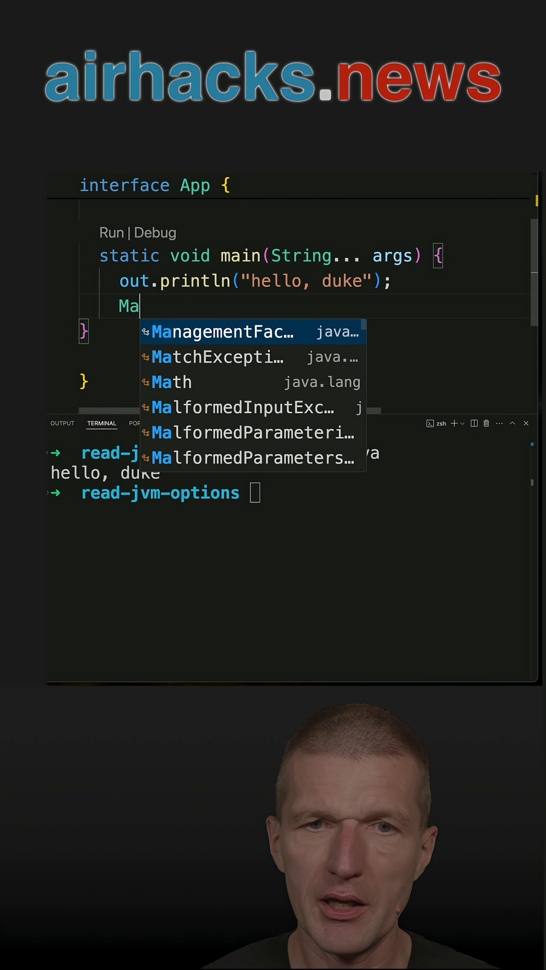
{"action": "type", "text": "nagementFactory.getRuntimeMXBean();"}
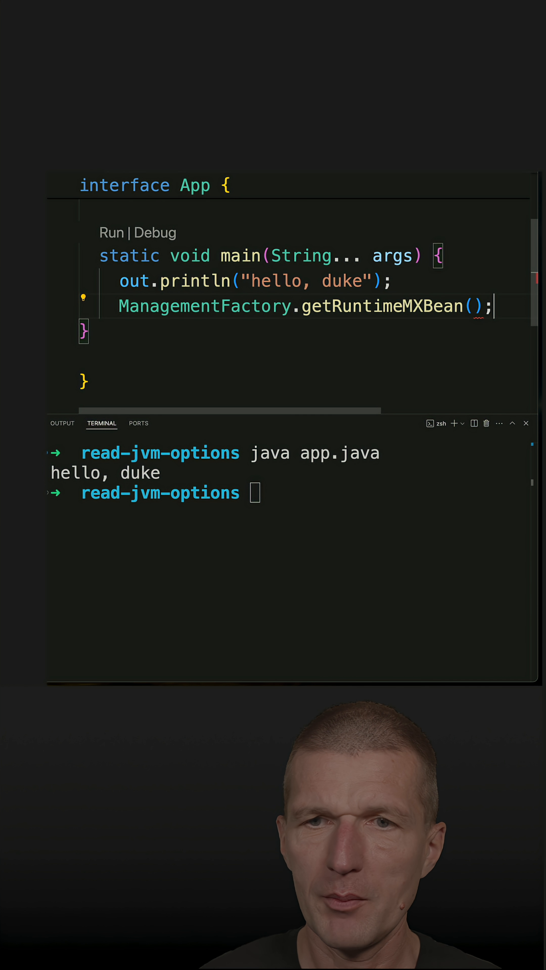
{"action": "type", "text": "var bean ="}
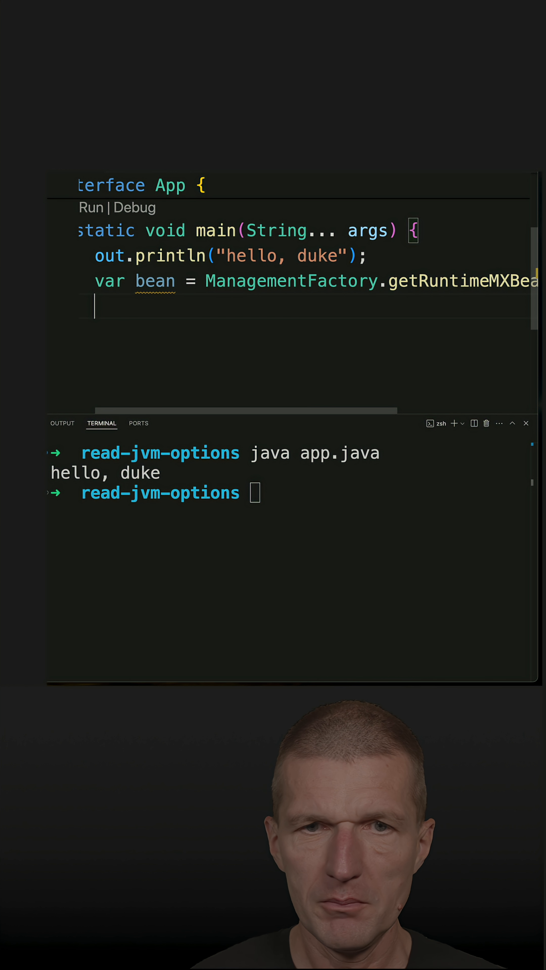
{"action": "type", "text": "bean.getInputArguments("}
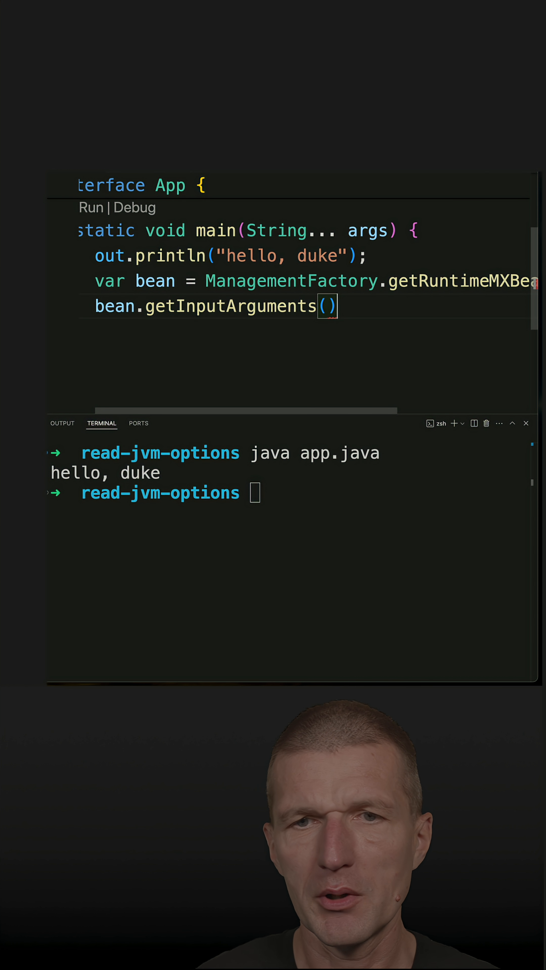
{"action": "type", "text": "var args ="}
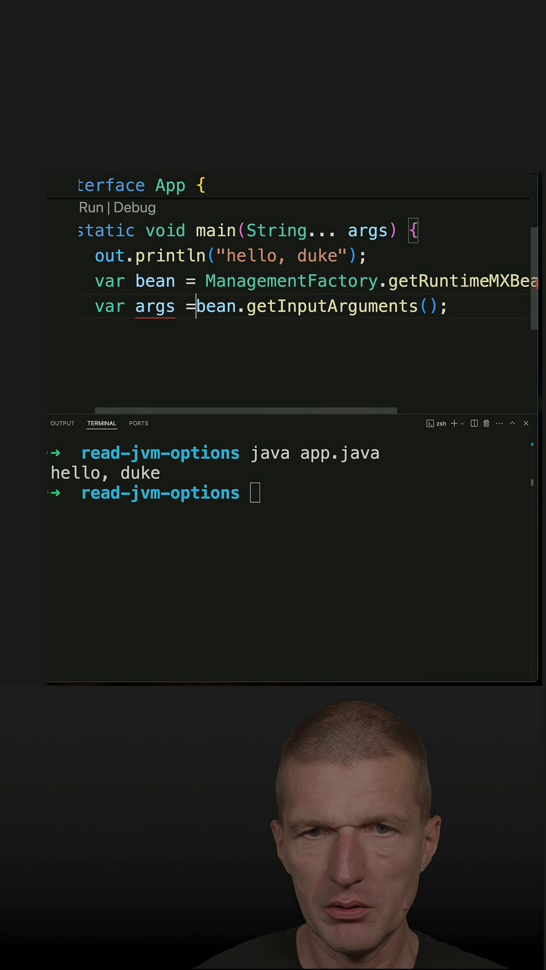
{"action": "type", "text": "args.st"}
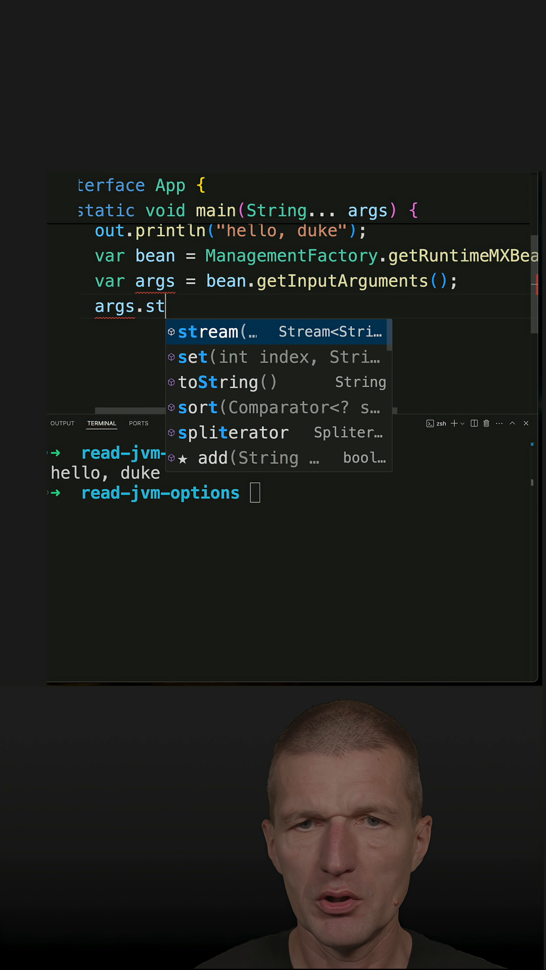
- Stream the input arguments to out::println with argl.stream().forEach
{"action": "left_click", "coordinate": [217, 332]}
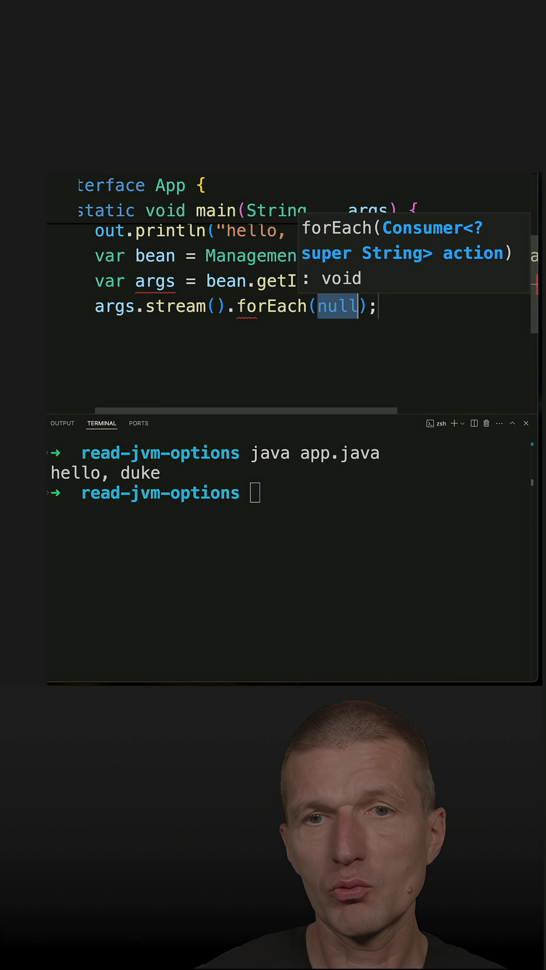
{"action": "type", "text": "out::"}
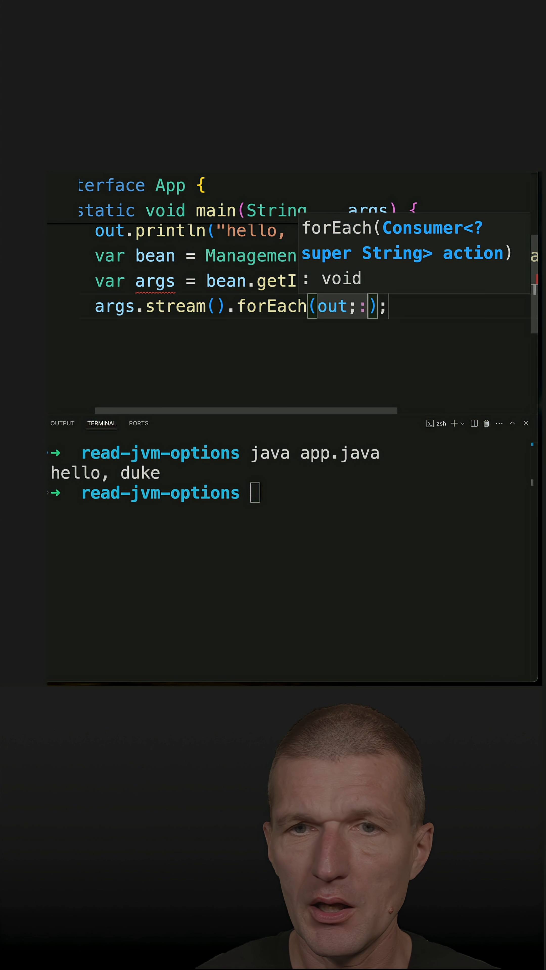
{"action": "type", "text": "p"}
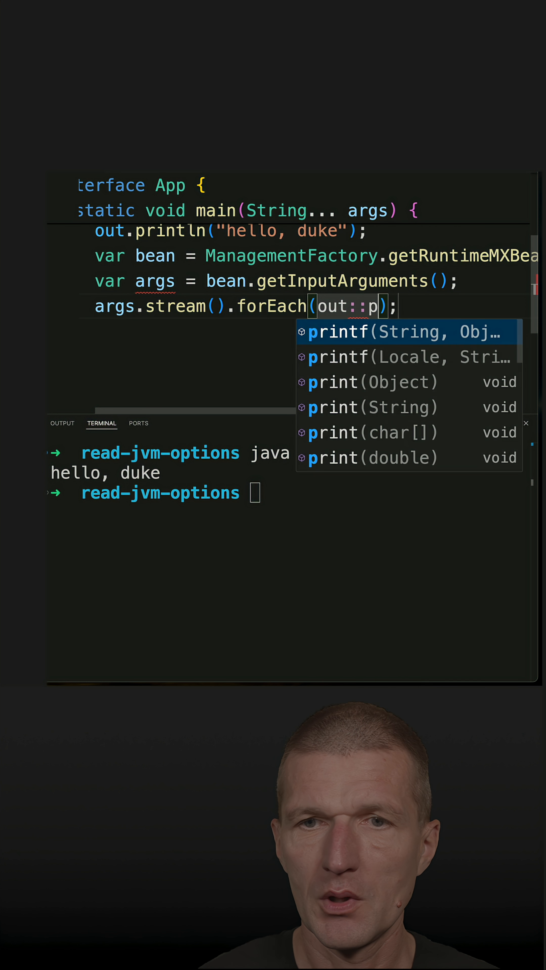
{"action": "type", "text": "rintln"}
{"action": "left_click", "coordinate": [288, 493]}
{"action": "type", "text": "java app.ja"}
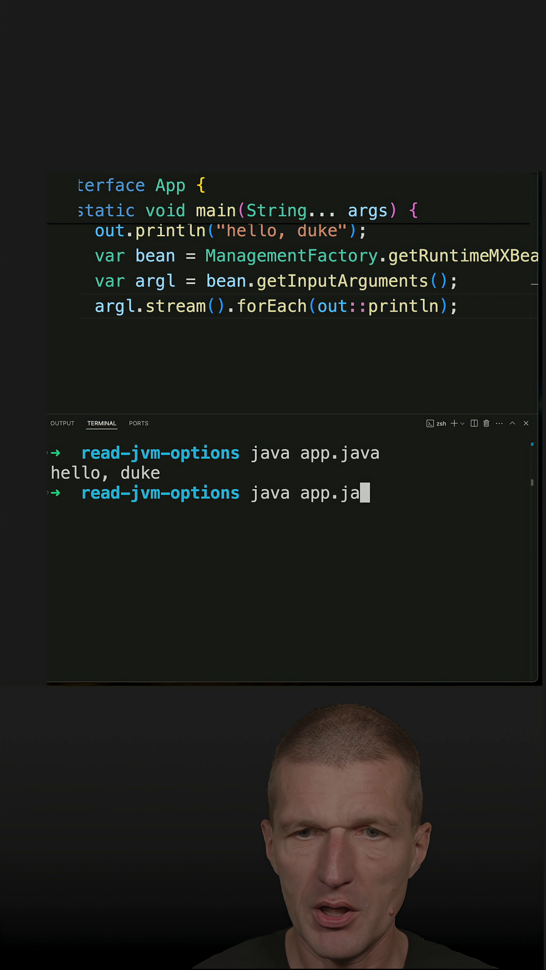
- Run java app.java, then java -Xmx2g app.java, listing -Xmx2g and --add-modules=ALL-DEFAULT
{"action": "key", "text": "Return"}
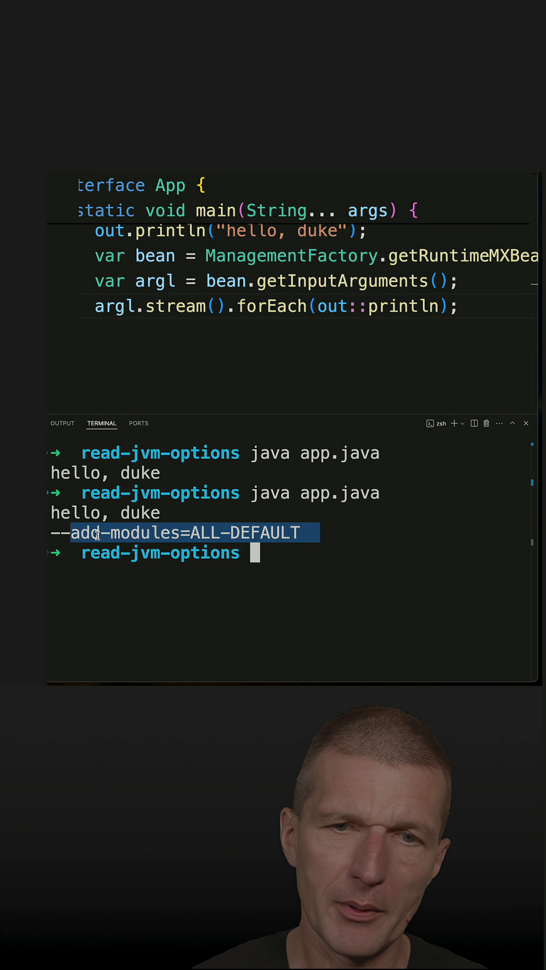
{"action": "type", "text": "java app.java"}
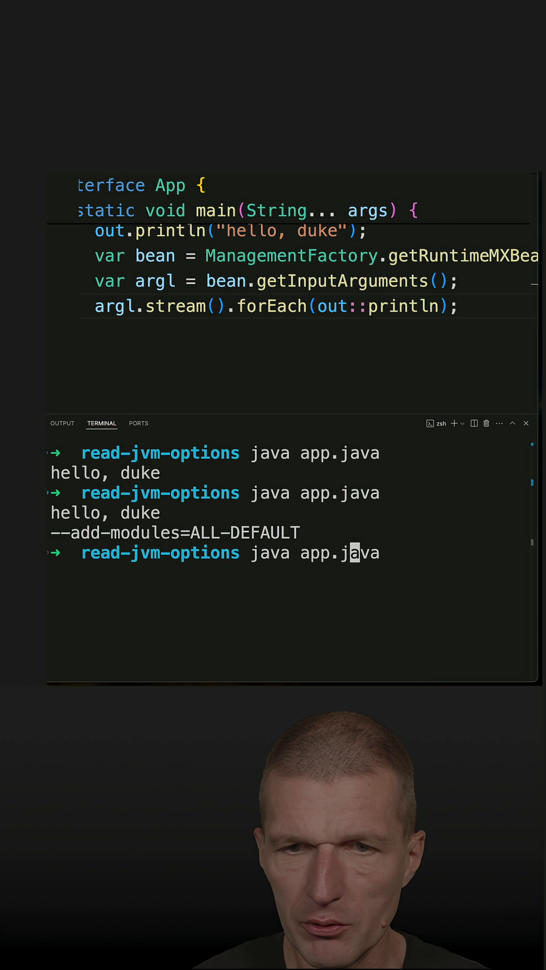
{"action": "type", "text": "-"}
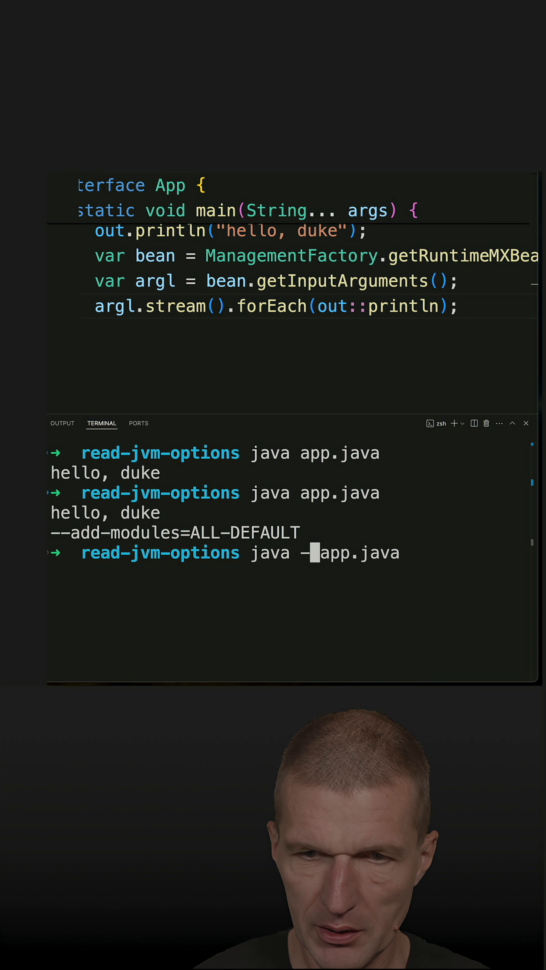
{"action": "type", "text": "Xmx2g"}
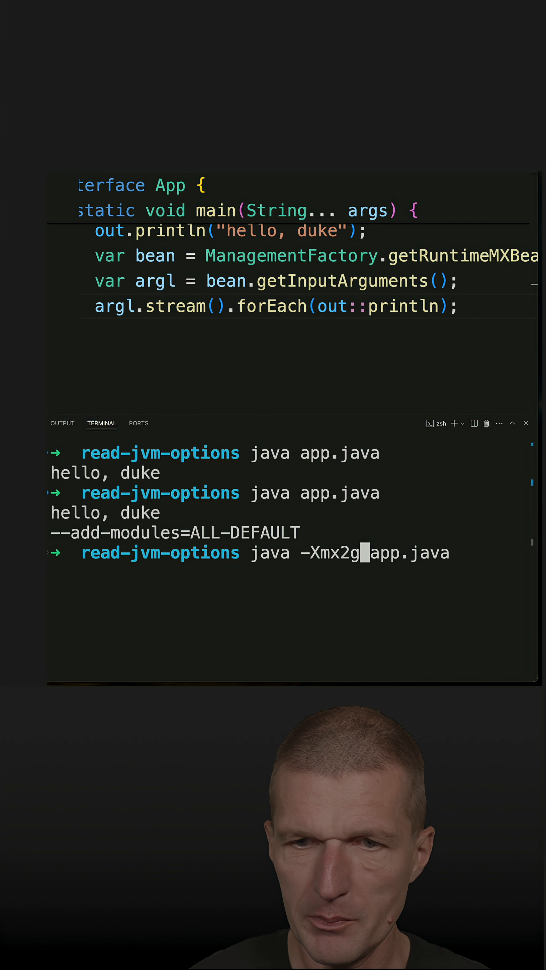
{"action": "key", "text": "Return"}
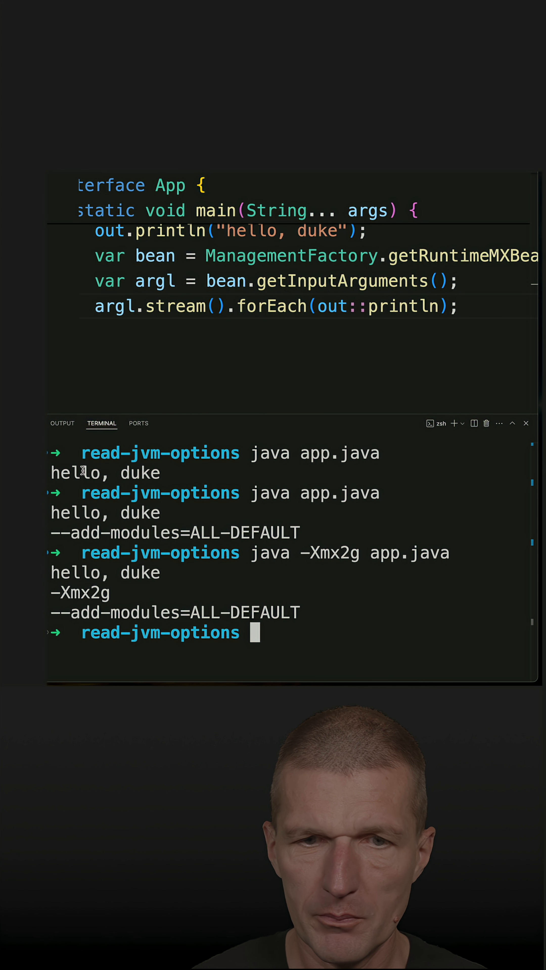
{"action": "double_click", "coordinate": [79, 592]}
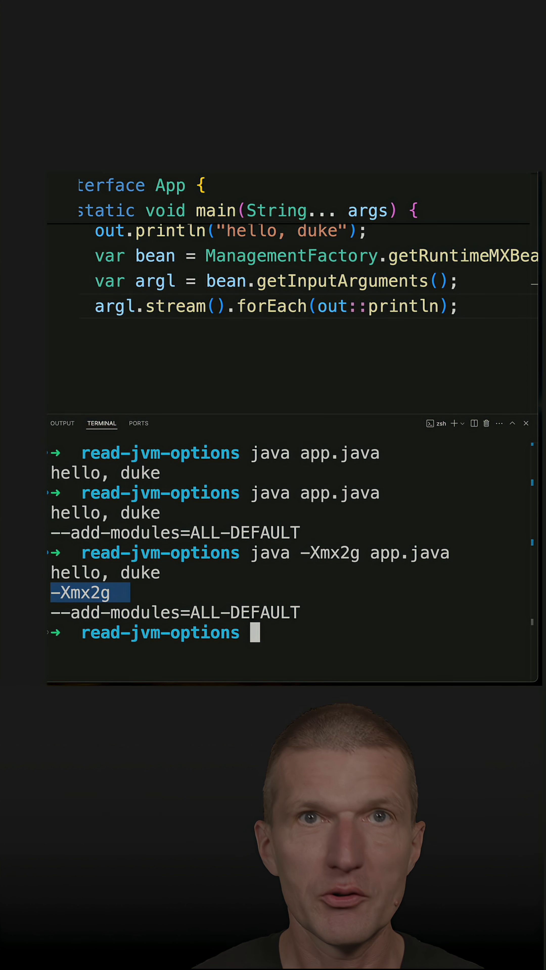